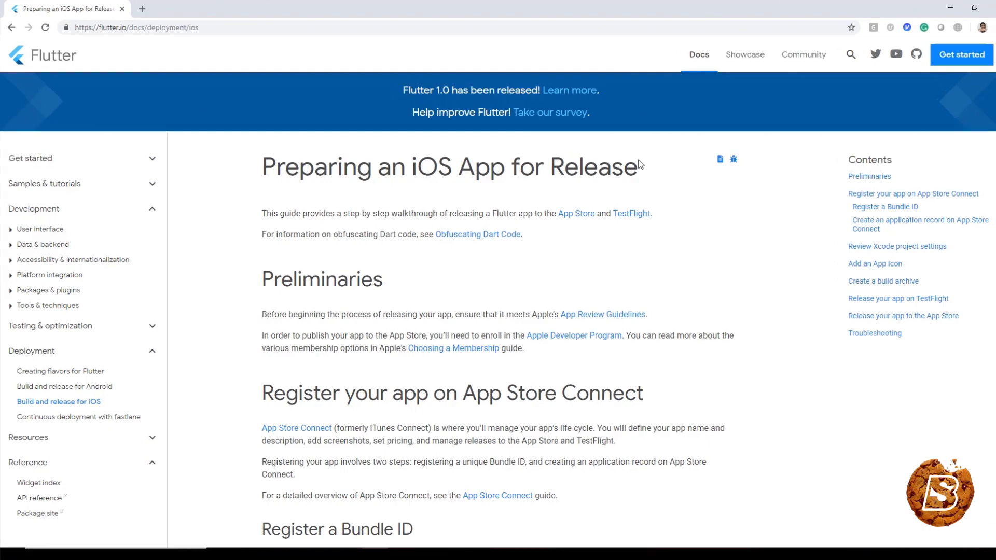
Step: Scroll the iOS release guide past Preliminaries to 'Register your app on App Store Connect'
{"action": "left_click", "coordinate": [140, 28]}
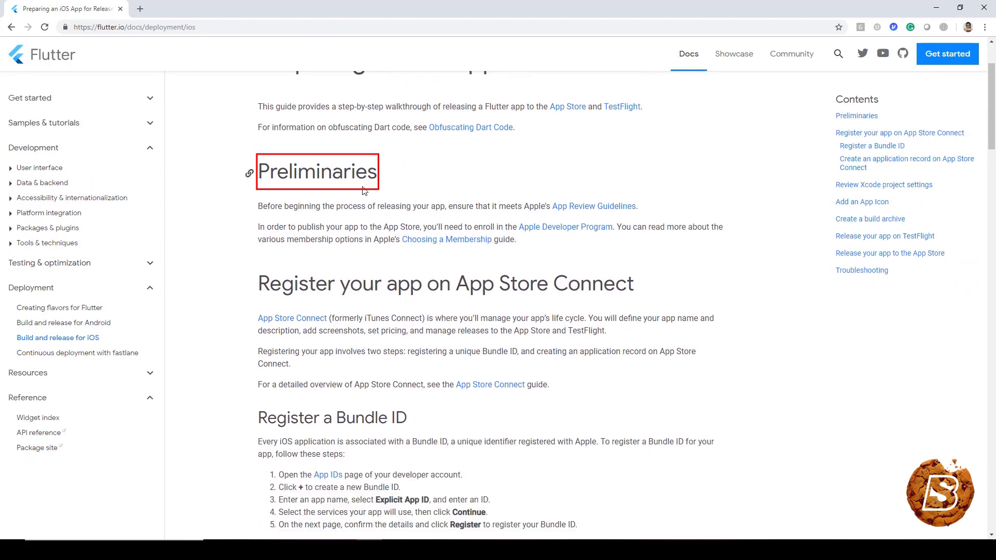
{"action": "mouse_move", "coordinate": [581, 213]}
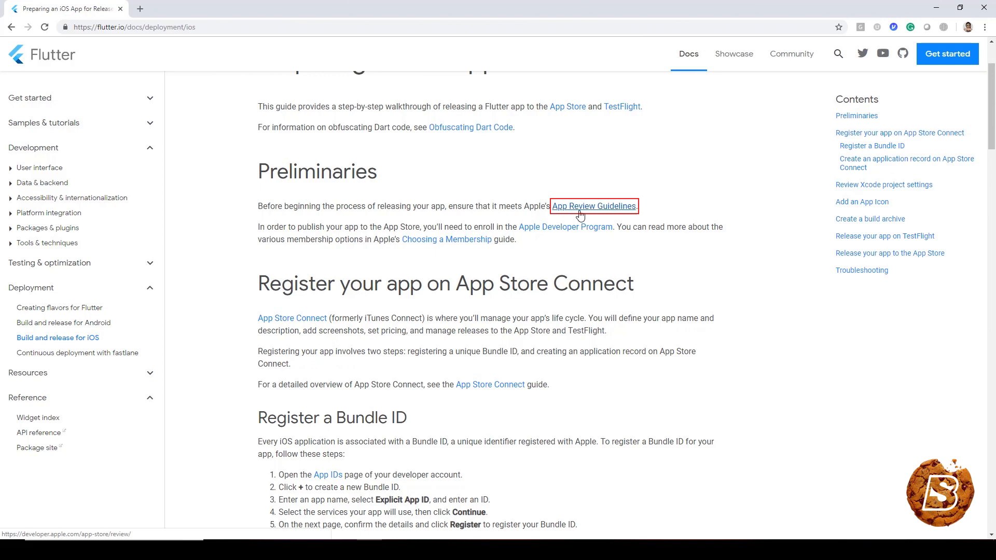
{"action": "scroll", "scroll_direction": "down", "scroll_amount": 3}
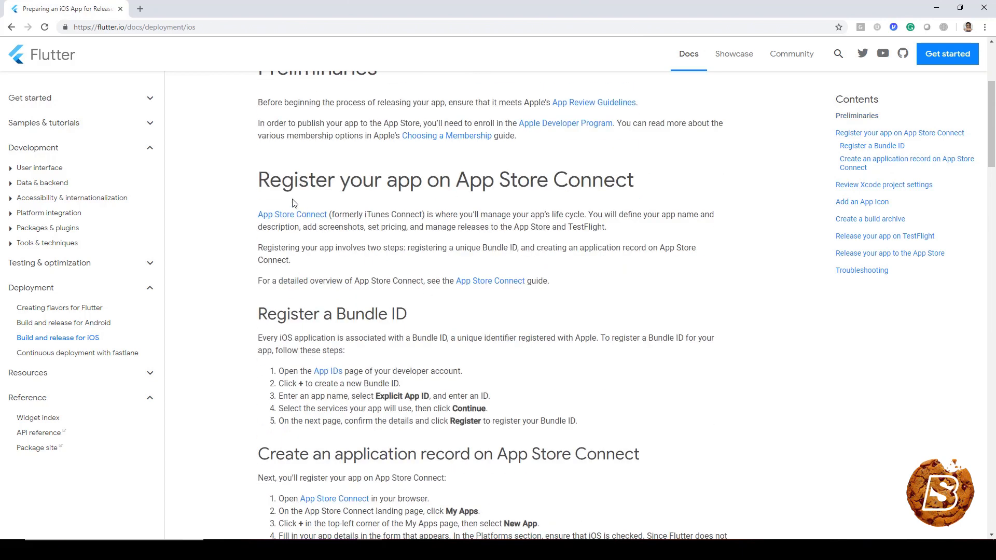
{"action": "mouse_move", "coordinate": [426, 200]}
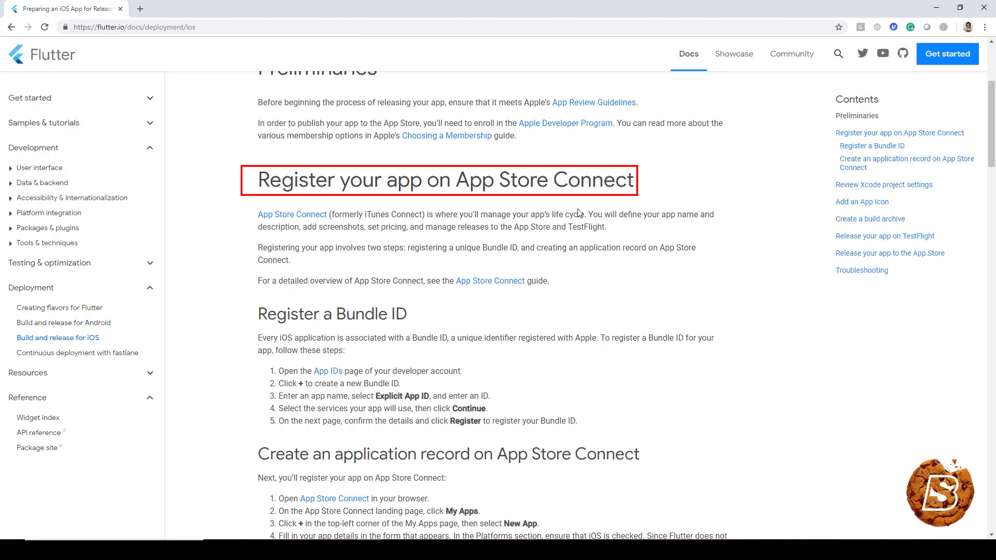
Step: Scroll past the Bundle ID and application record steps to 'Review Xcode project settings'
{"action": "scroll", "scroll_direction": "down", "scroll_amount": 3}
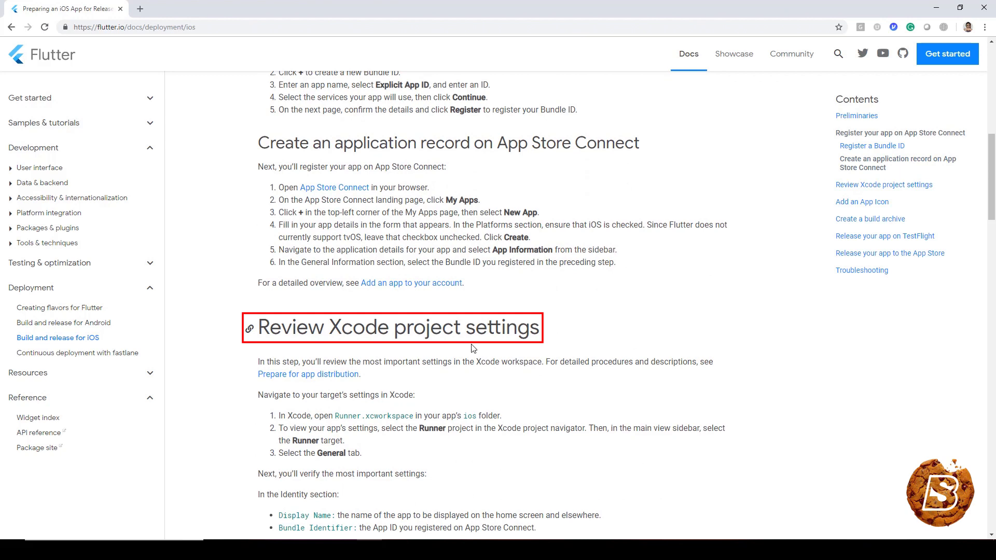
{"action": "scroll", "scroll_direction": "down", "scroll_amount": 3}
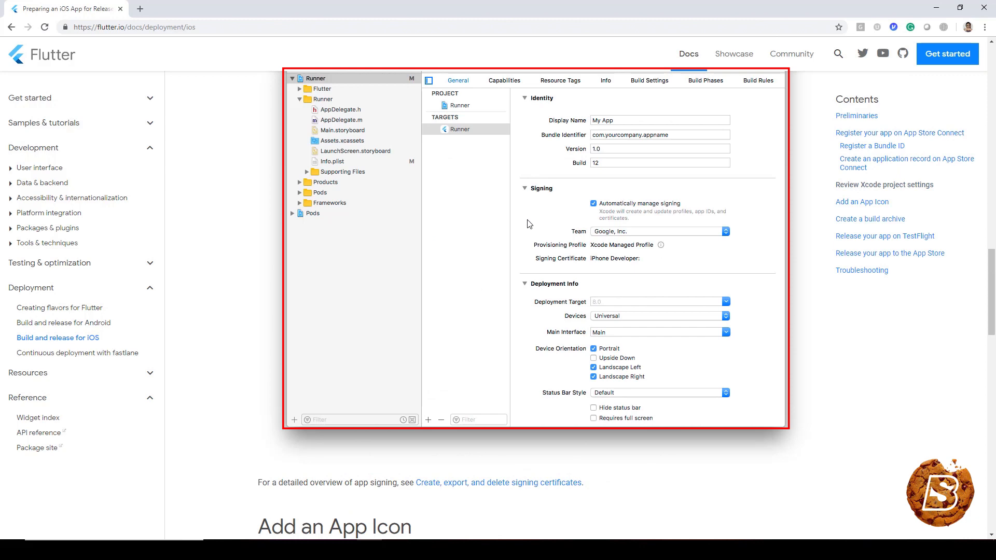
Step: Scroll past the Xcode settings screenshot to the 'Add an App Icon' heading
{"action": "scroll", "scroll_direction": "down", "scroll_amount": 3}
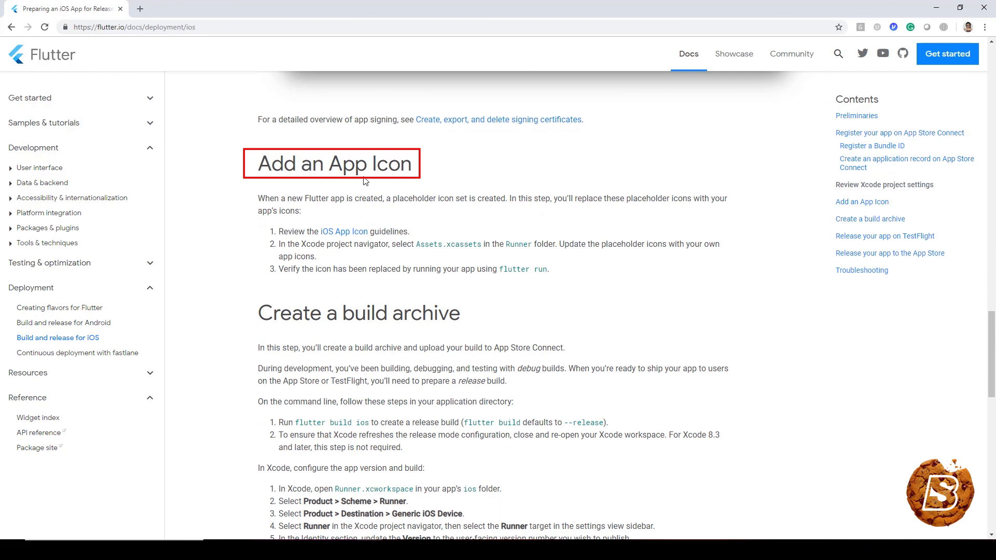
Step: Scroll through build archive and TestFlight sections to App Store release and Troubleshooting
{"action": "scroll", "scroll_direction": "down", "scroll_amount": 3}
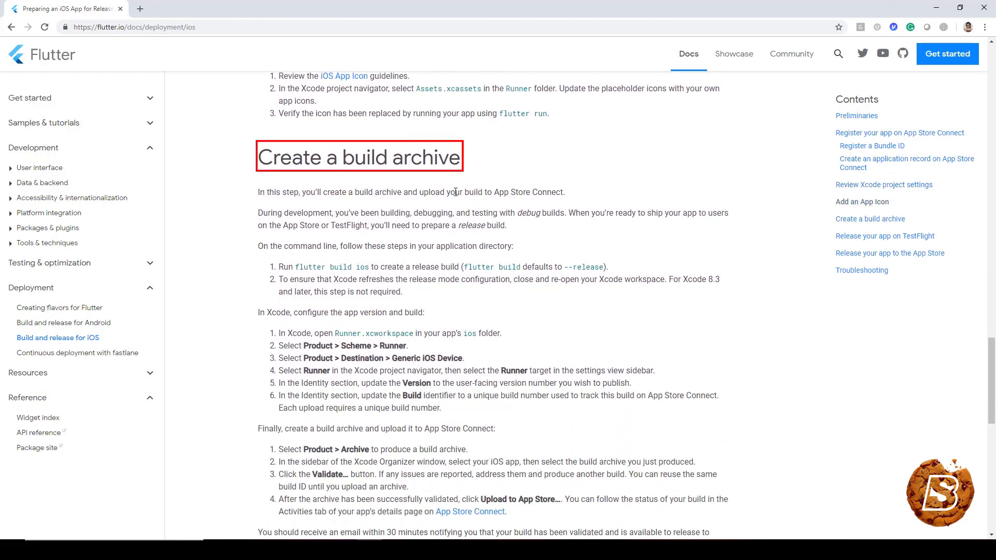
{"action": "scroll", "scroll_direction": "down", "scroll_amount": 3}
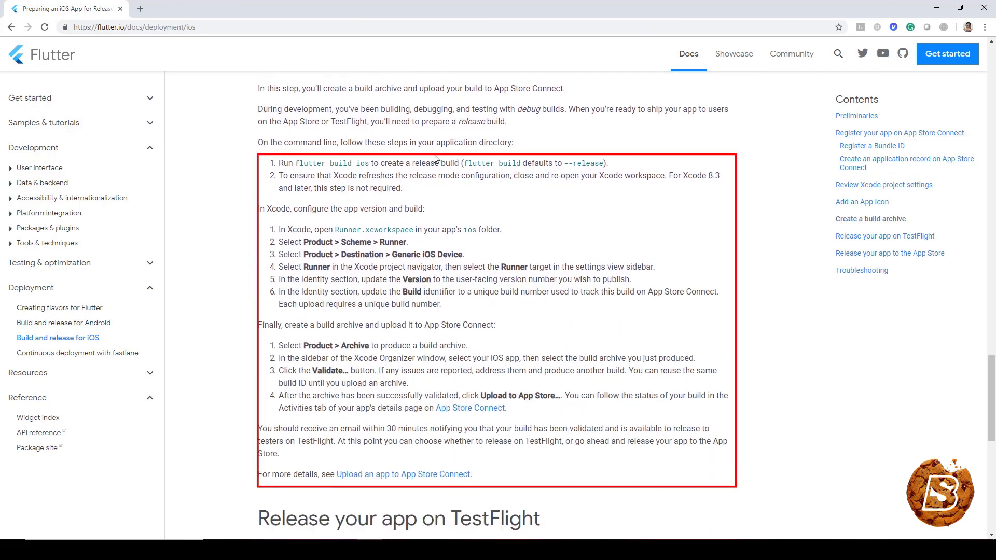
{"action": "scroll", "scroll_direction": "down", "scroll_amount": 3}
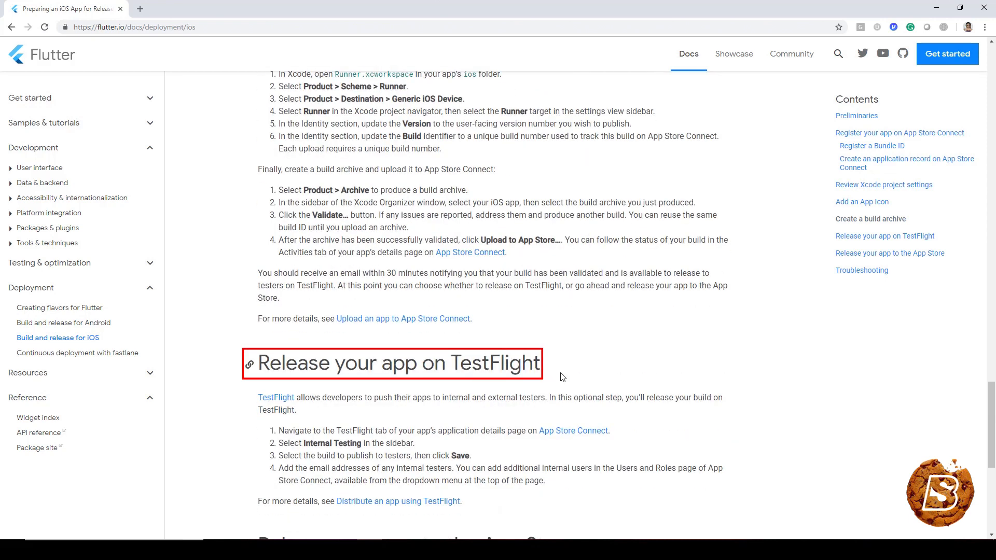
{"action": "scroll", "scroll_direction": "down", "scroll_amount": 3}
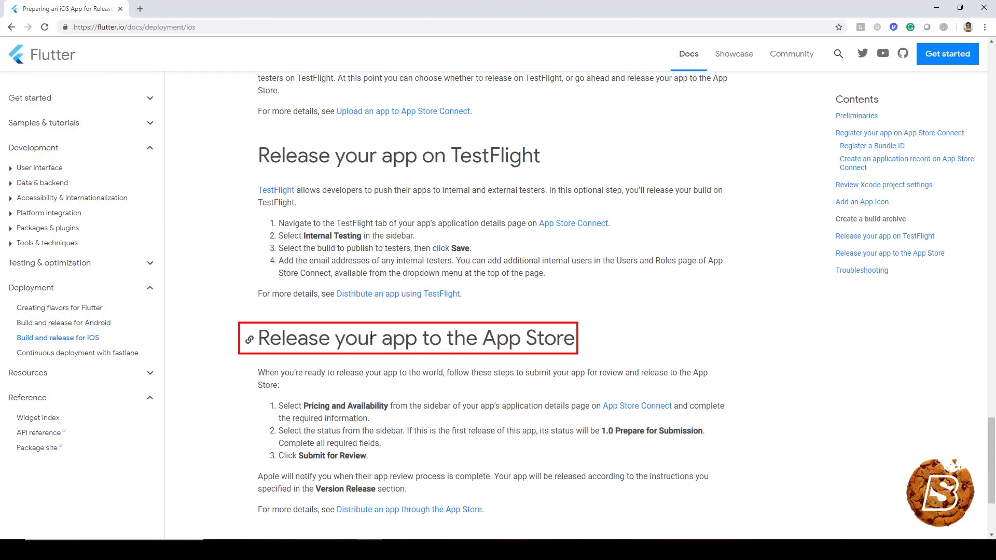
{"action": "scroll", "scroll_direction": "down", "scroll_amount": 3}
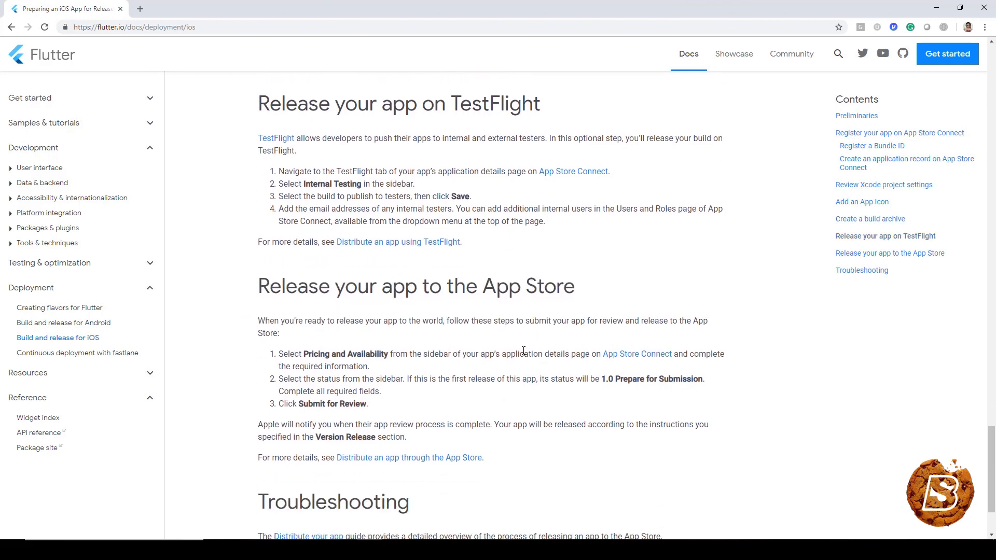